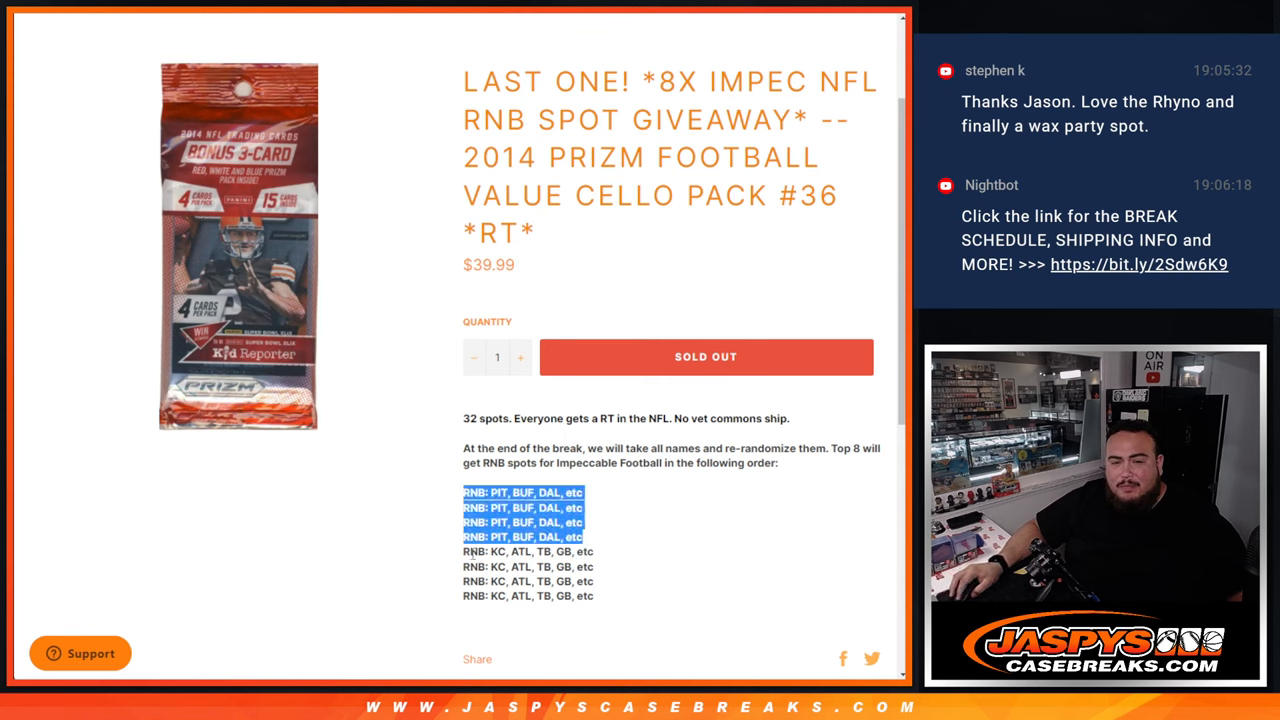
Randomize the 32 entry names repeatedly and the NFL team list, ready to paste into the sheet
{"action": "left_click", "coordinate": [736, 500]}
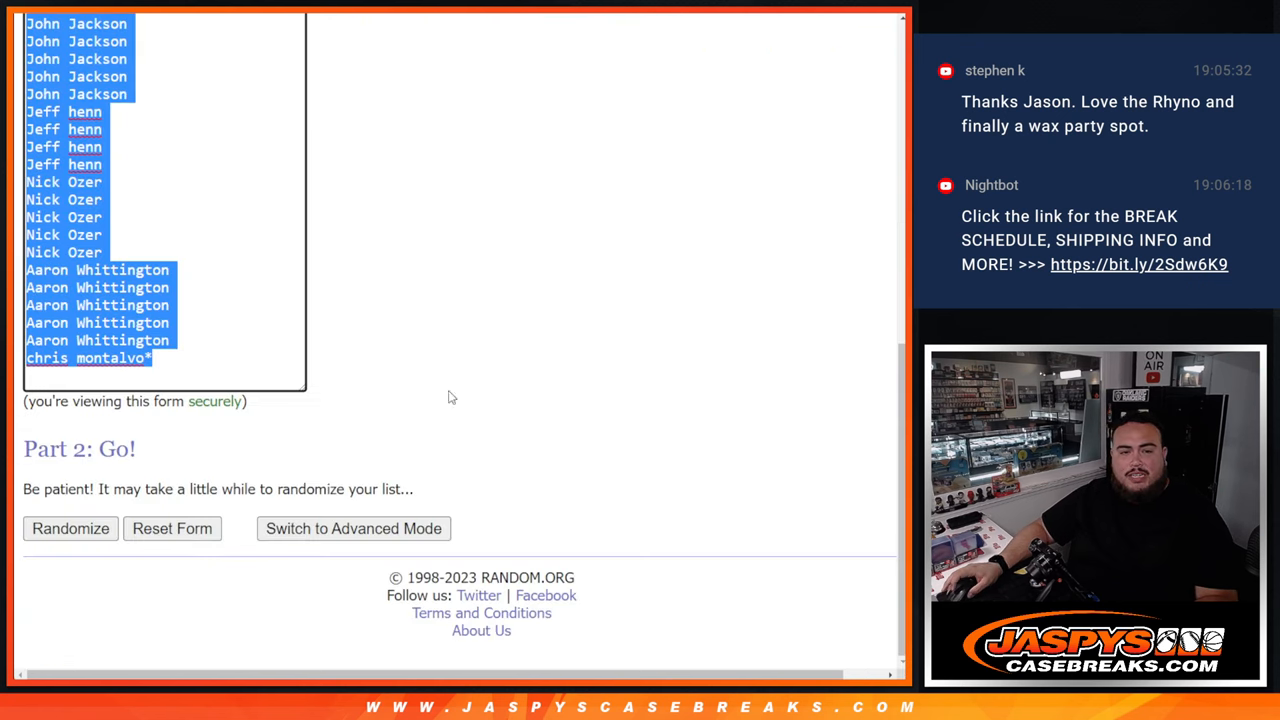
{"action": "left_click", "coordinate": [70, 528]}
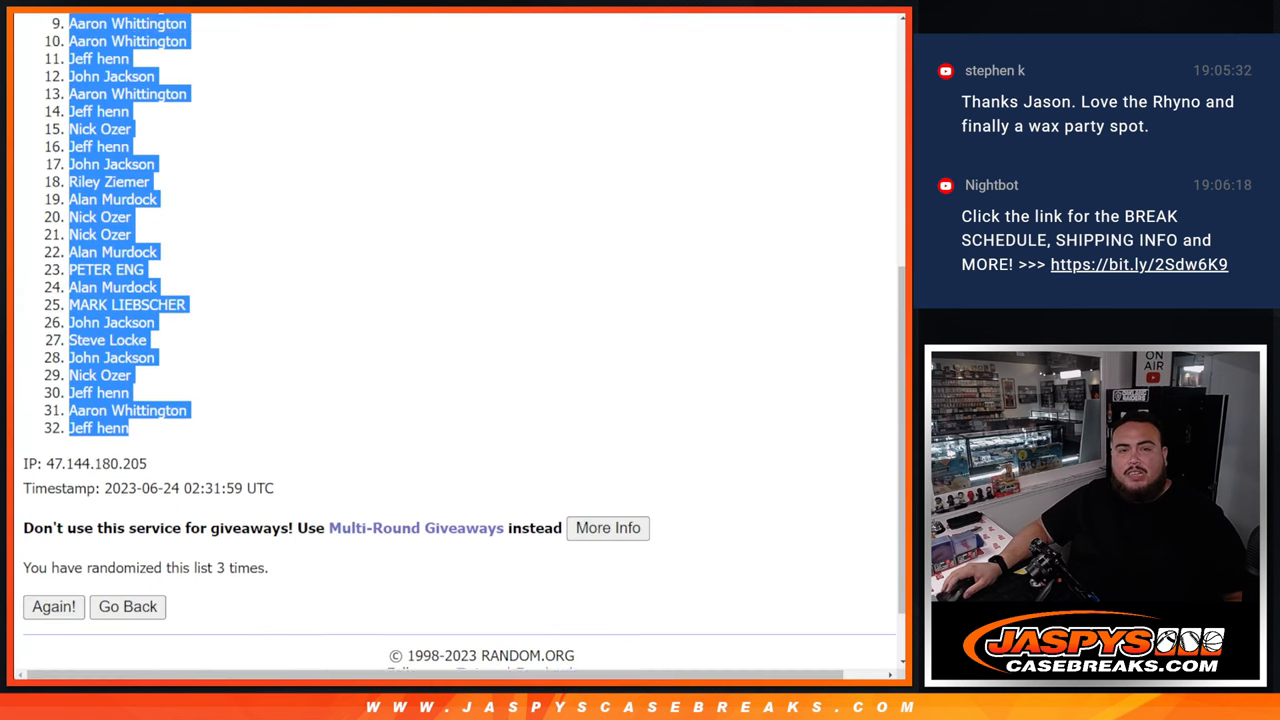
{"action": "left_click", "coordinate": [52, 606]}
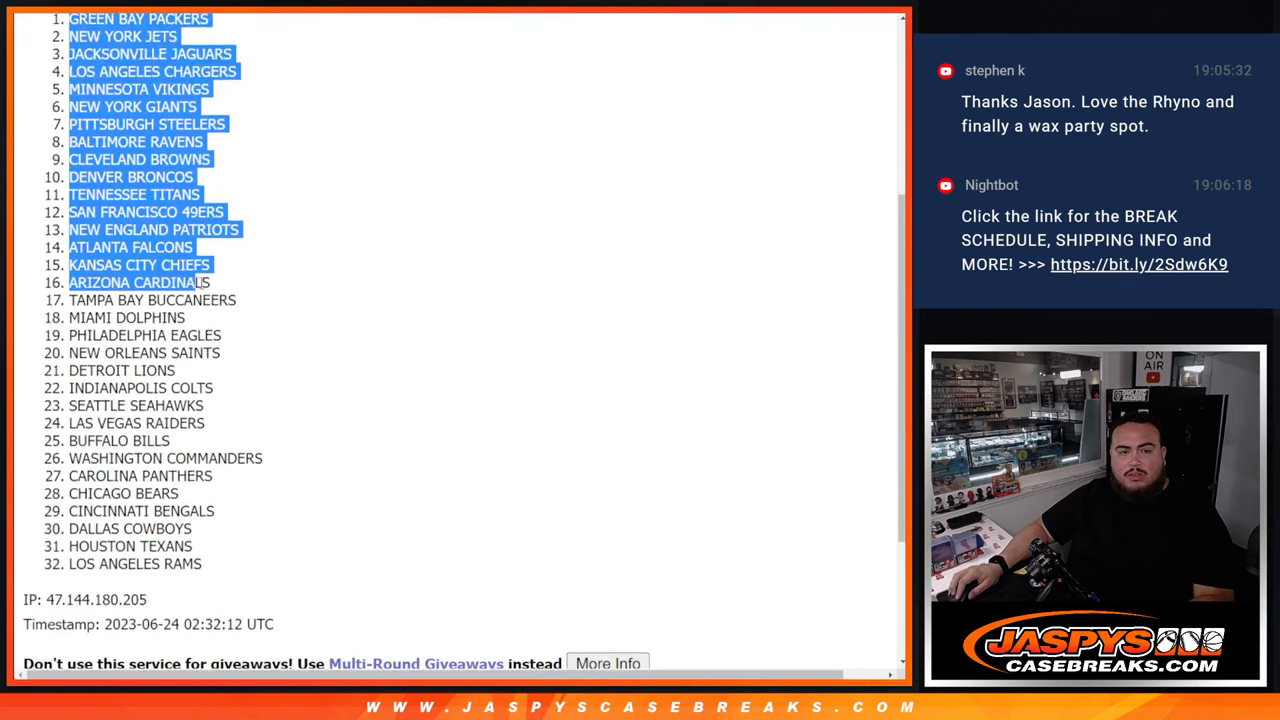
{"action": "scroll", "scroll_direction": "down", "scroll_amount": 3}
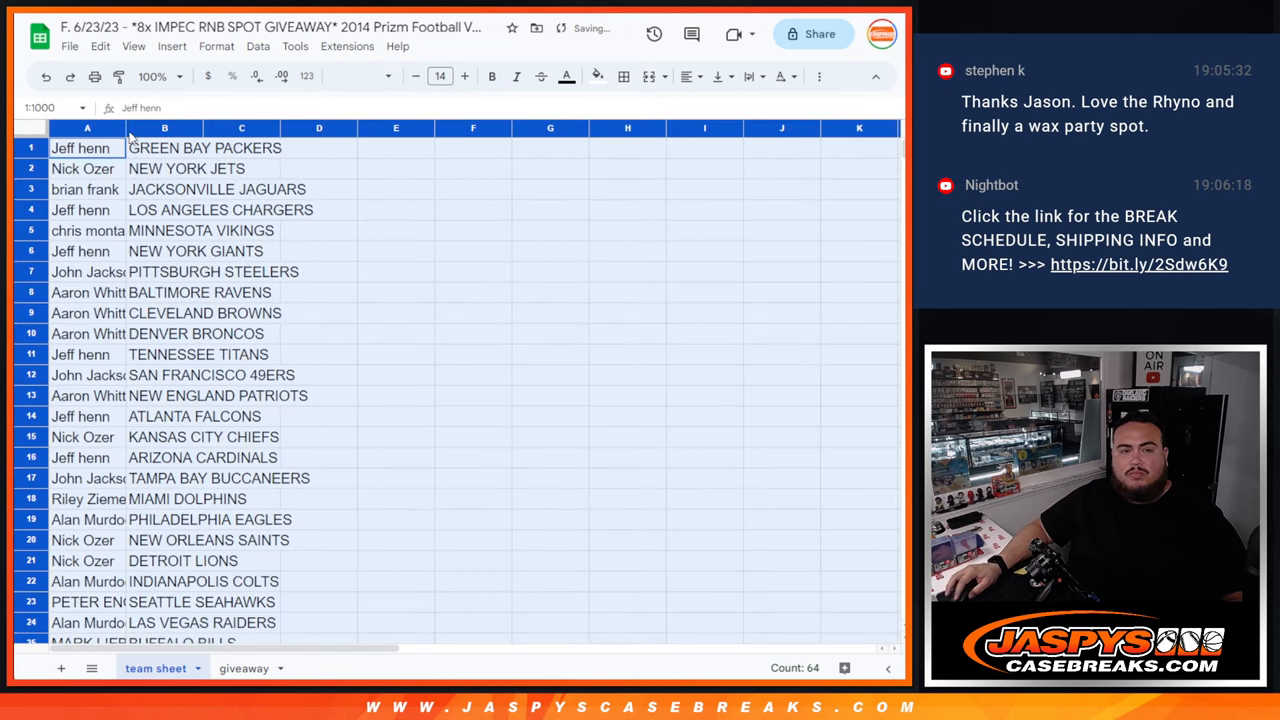
Sort the whole sheet A to Z by the team column B and start File > Print
{"action": "scroll", "scroll_direction": "down", "scroll_amount": 3}
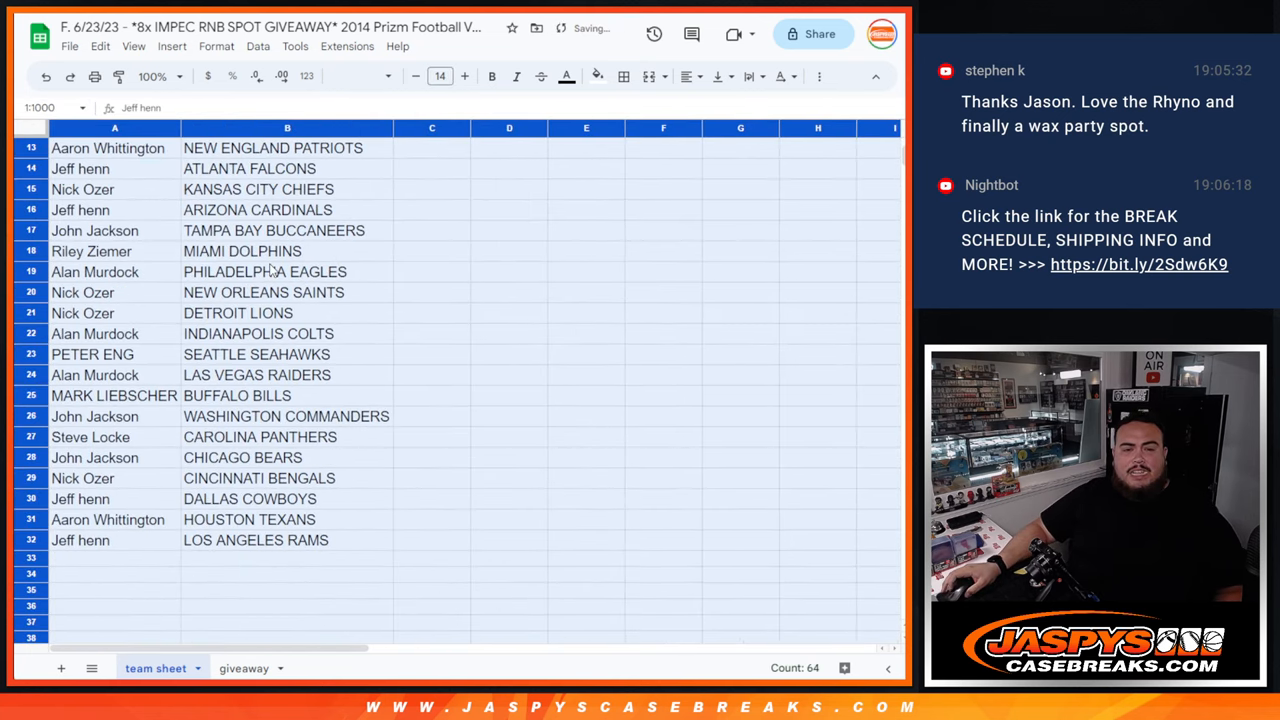
{"action": "right_click", "coordinate": [288, 128]}
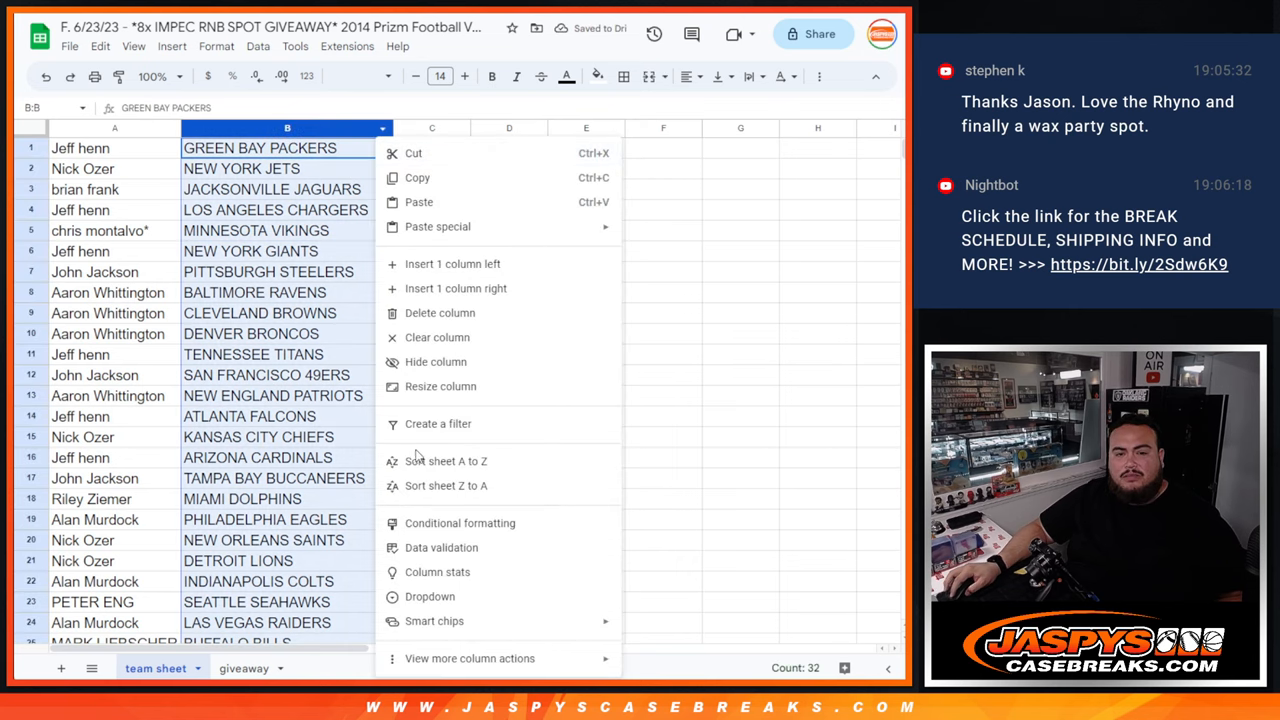
{"action": "left_click", "coordinate": [446, 460]}
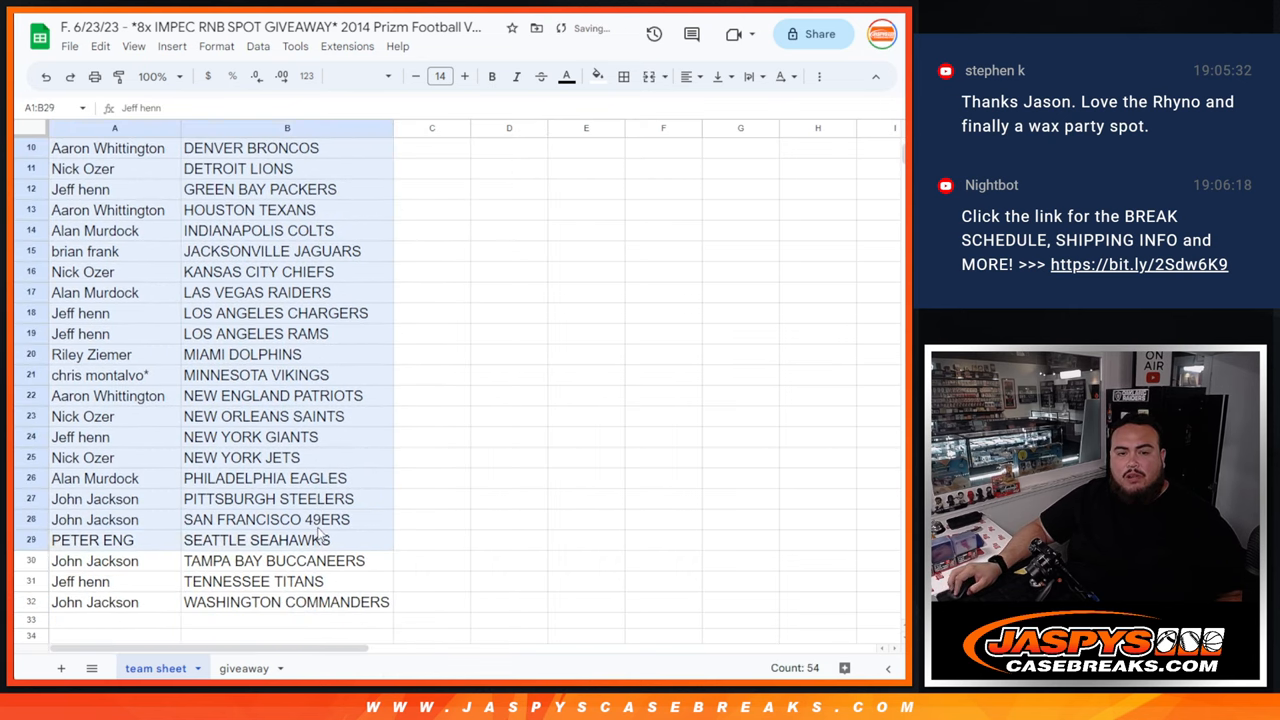
{"action": "left_click", "coordinate": [624, 76]}
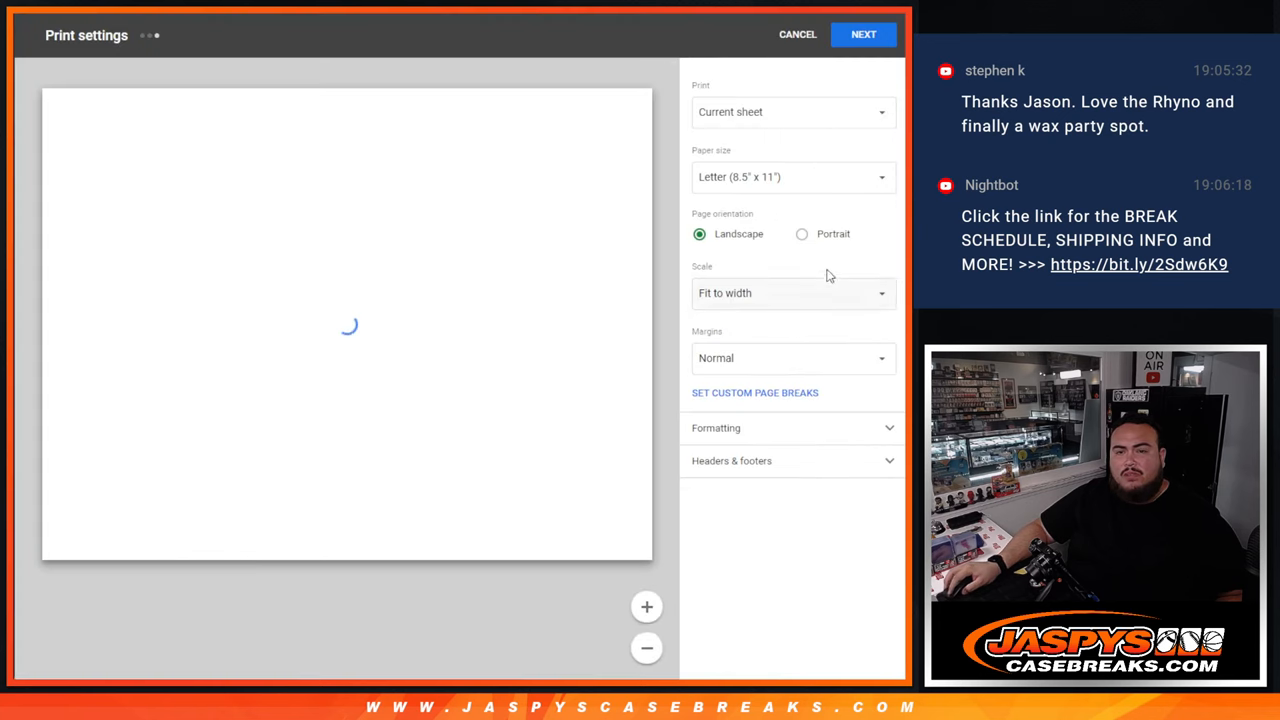
Choose portrait orientation for a one-page printout and continue with Next to the system print dialog
{"action": "left_click", "coordinate": [800, 232]}
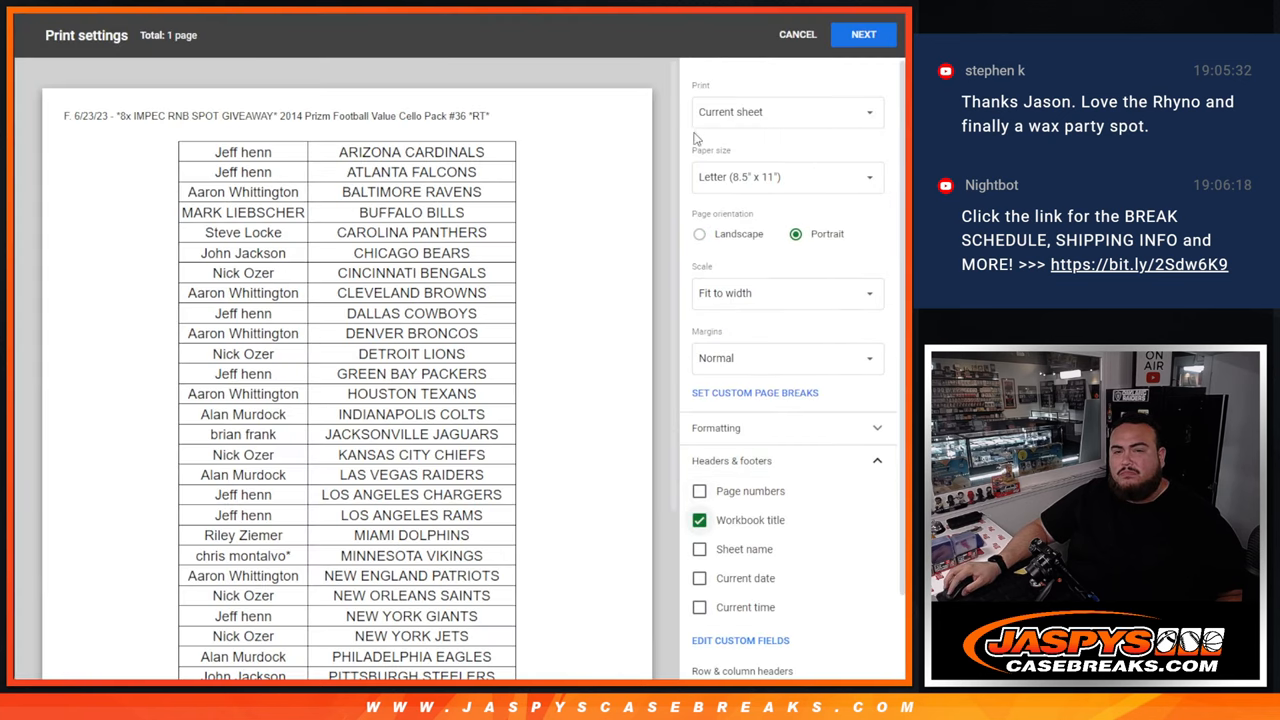
{"action": "scroll", "scroll_direction": "down", "scroll_amount": 3}
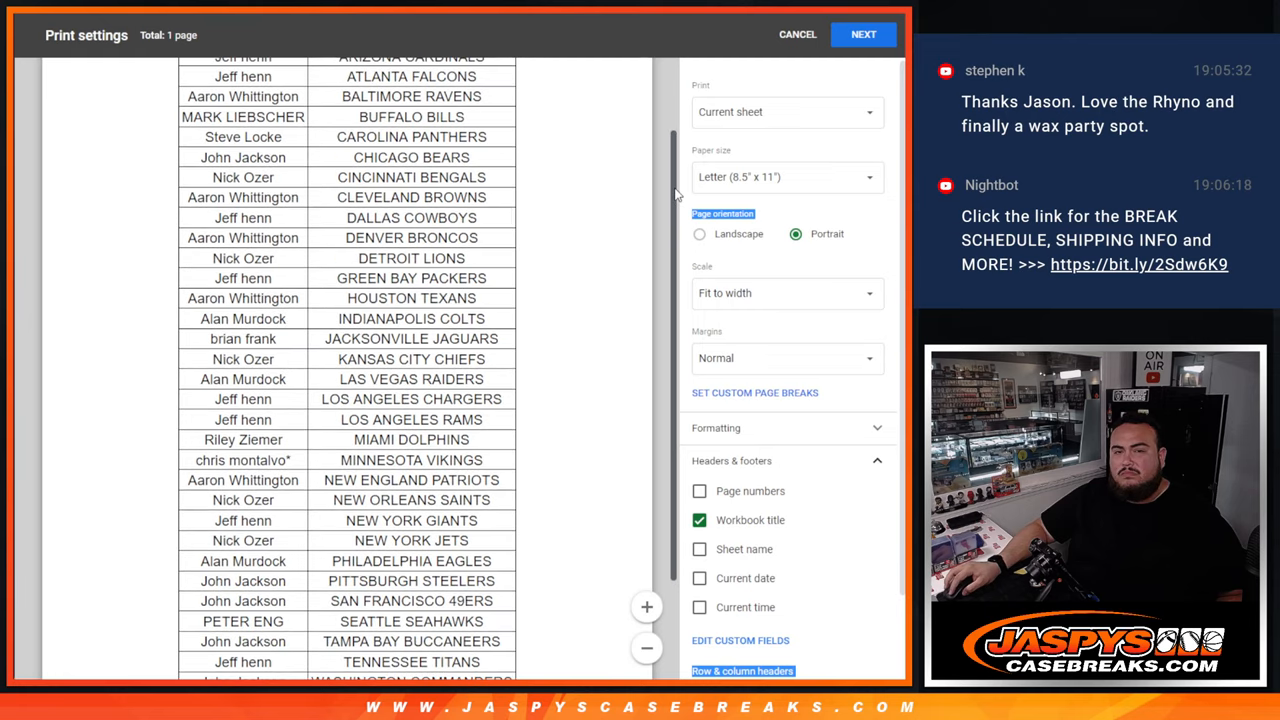
{"action": "left_click", "coordinate": [646, 648]}
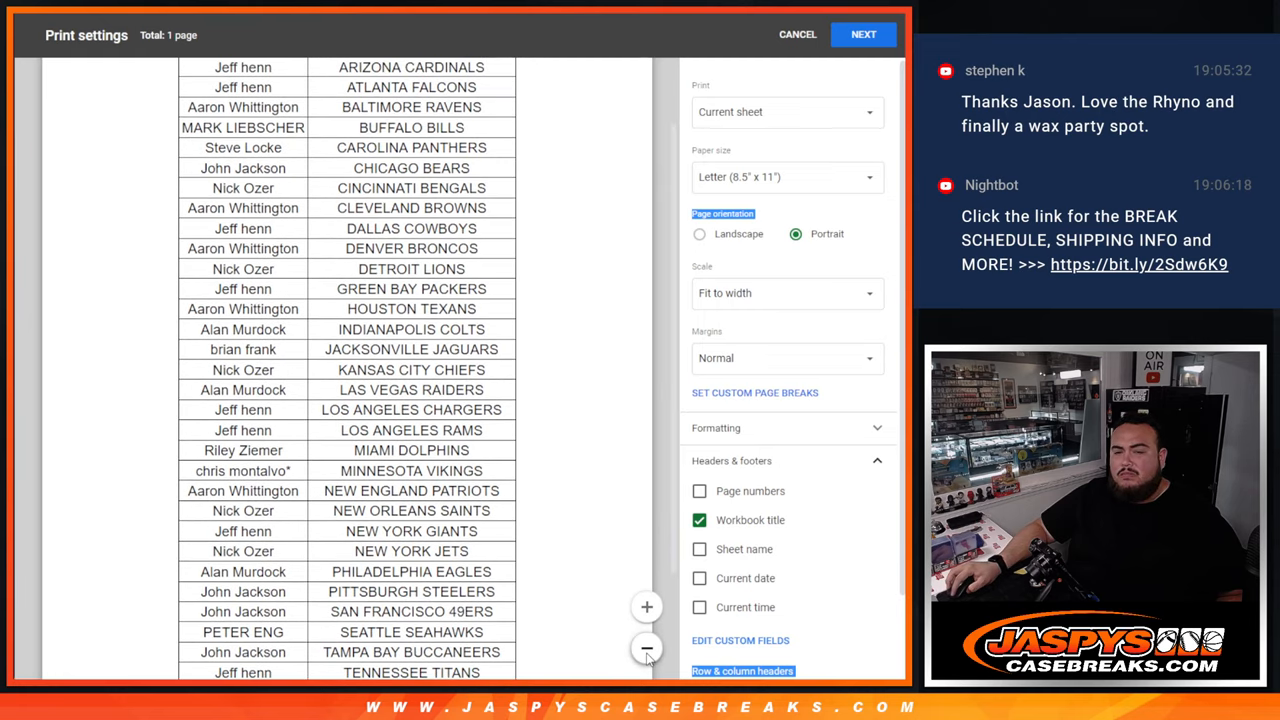
{"action": "left_click", "coordinate": [646, 648]}
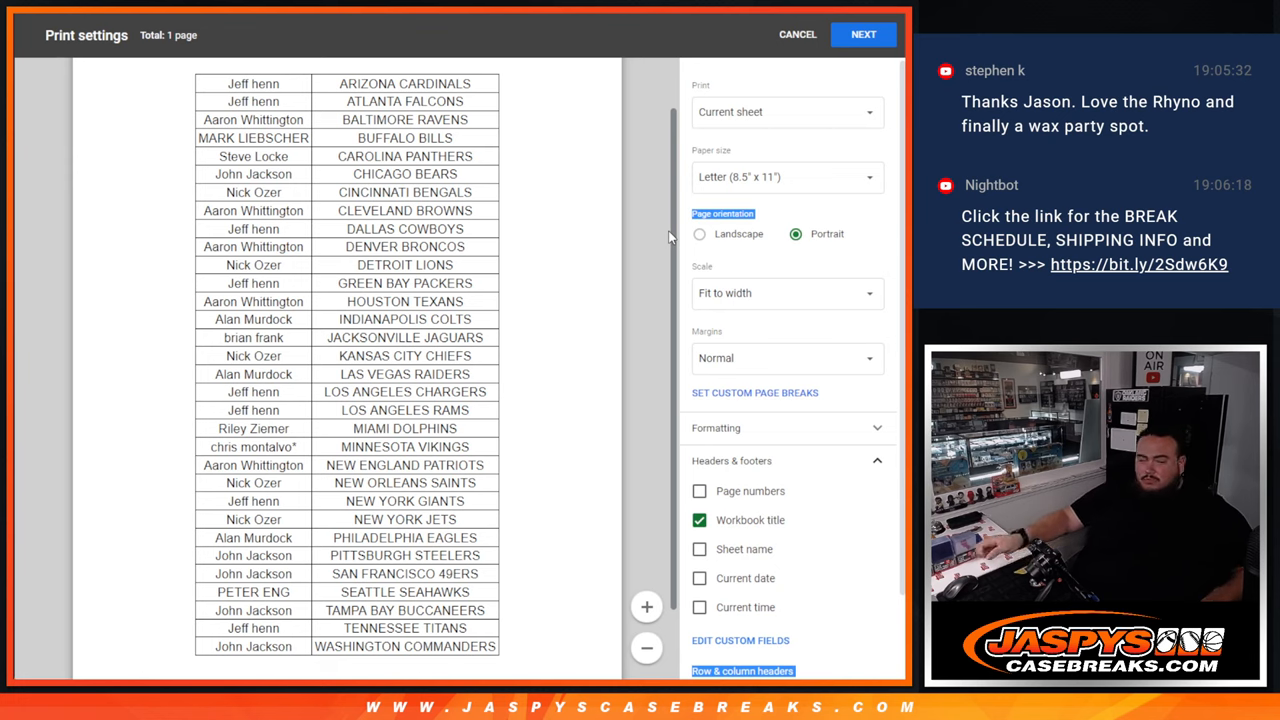
{"action": "left_click", "coordinate": [862, 34]}
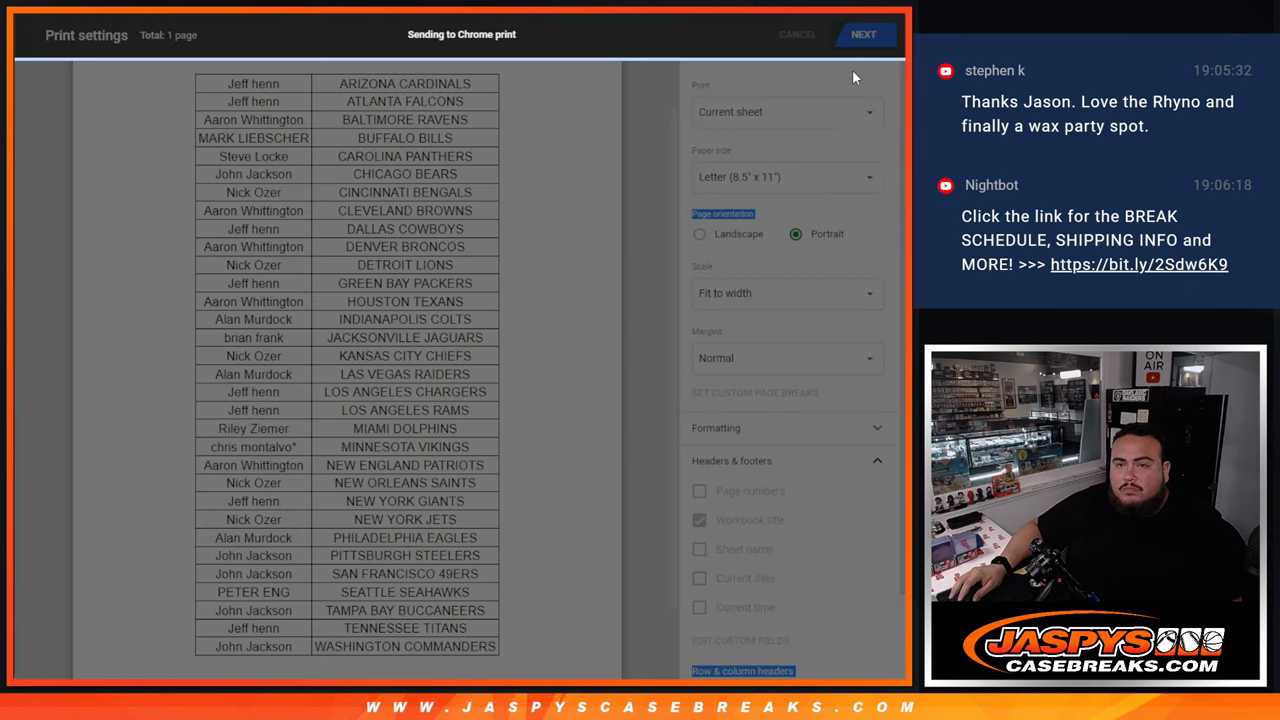
{"action": "left_click", "coordinate": [862, 34]}
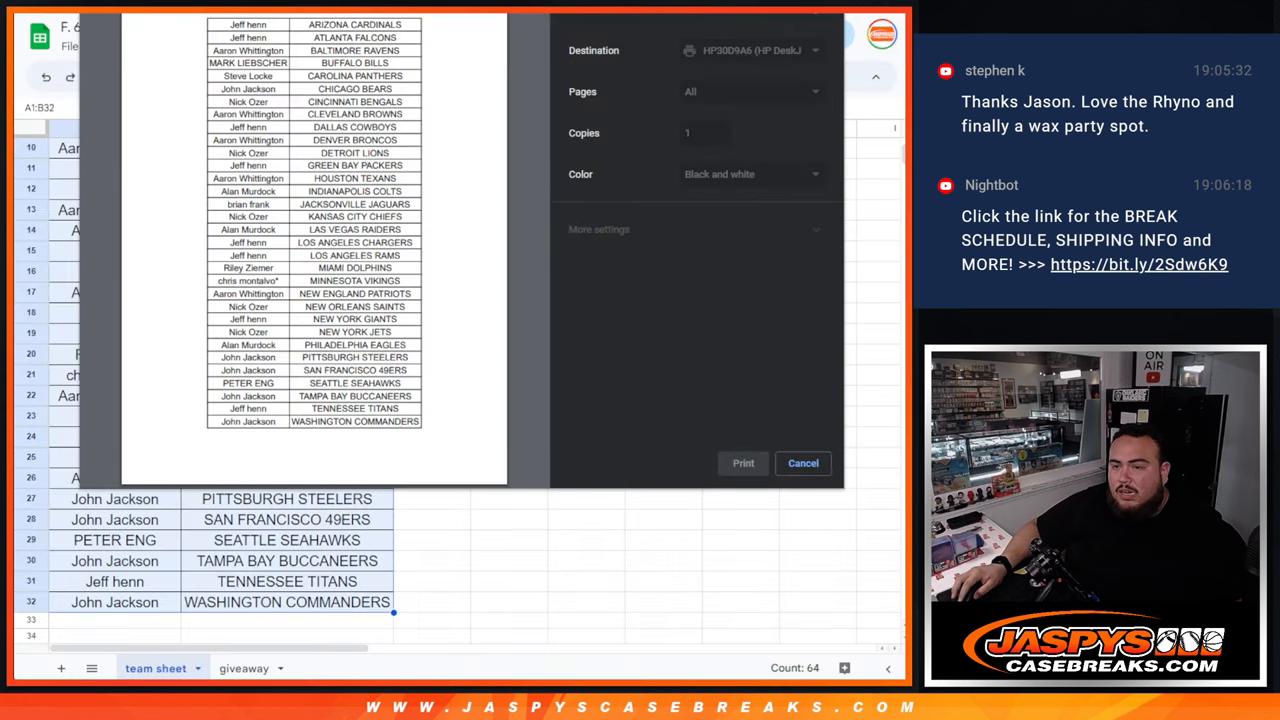
Send the sorted name–team list to the printer from the Chrome print dialog
{"action": "left_click", "coordinate": [804, 464]}
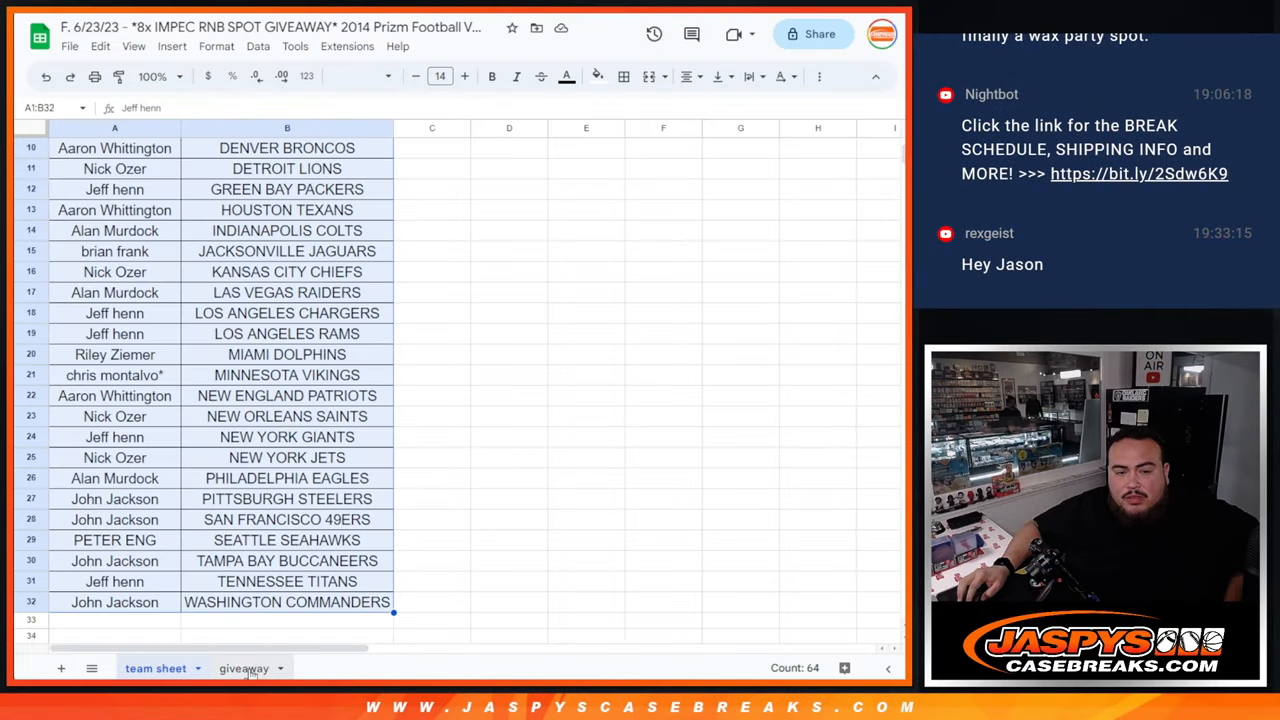
Randomize the 32-name giveaway list with Randomize and Again! until shuffled six times, then review the result
{"action": "left_click", "coordinate": [244, 668]}
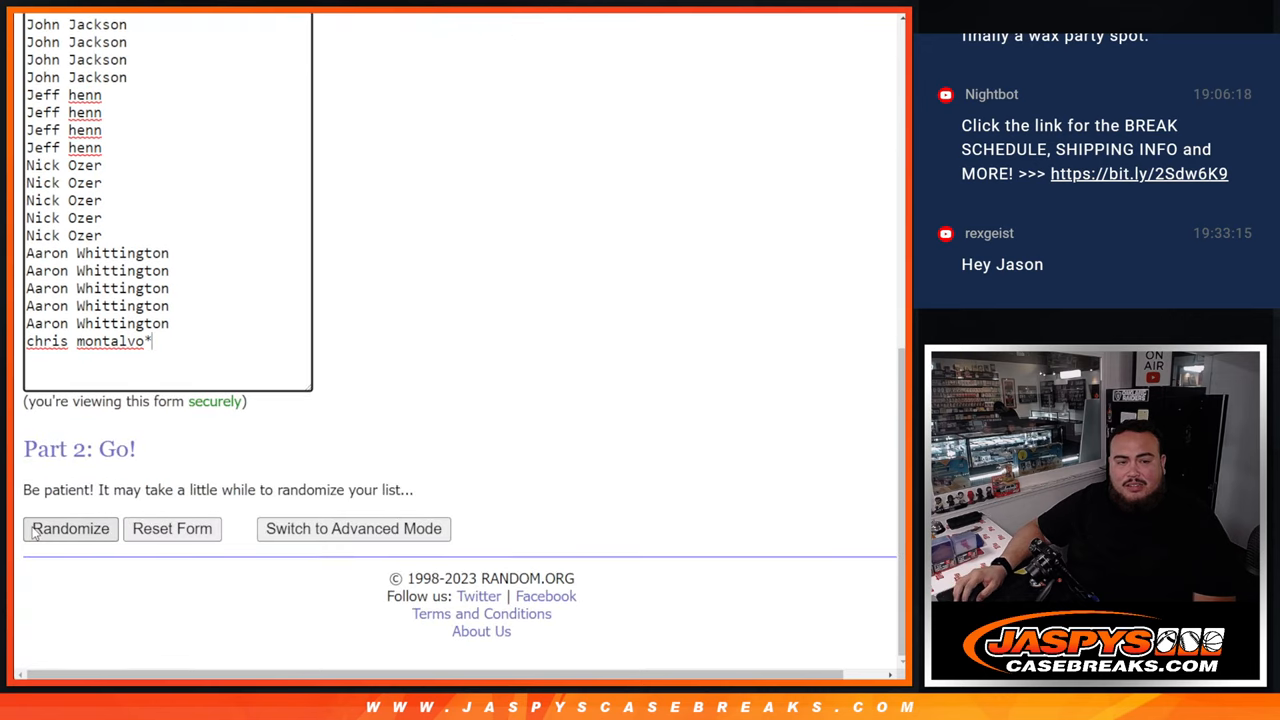
{"action": "left_click", "coordinate": [70, 528]}
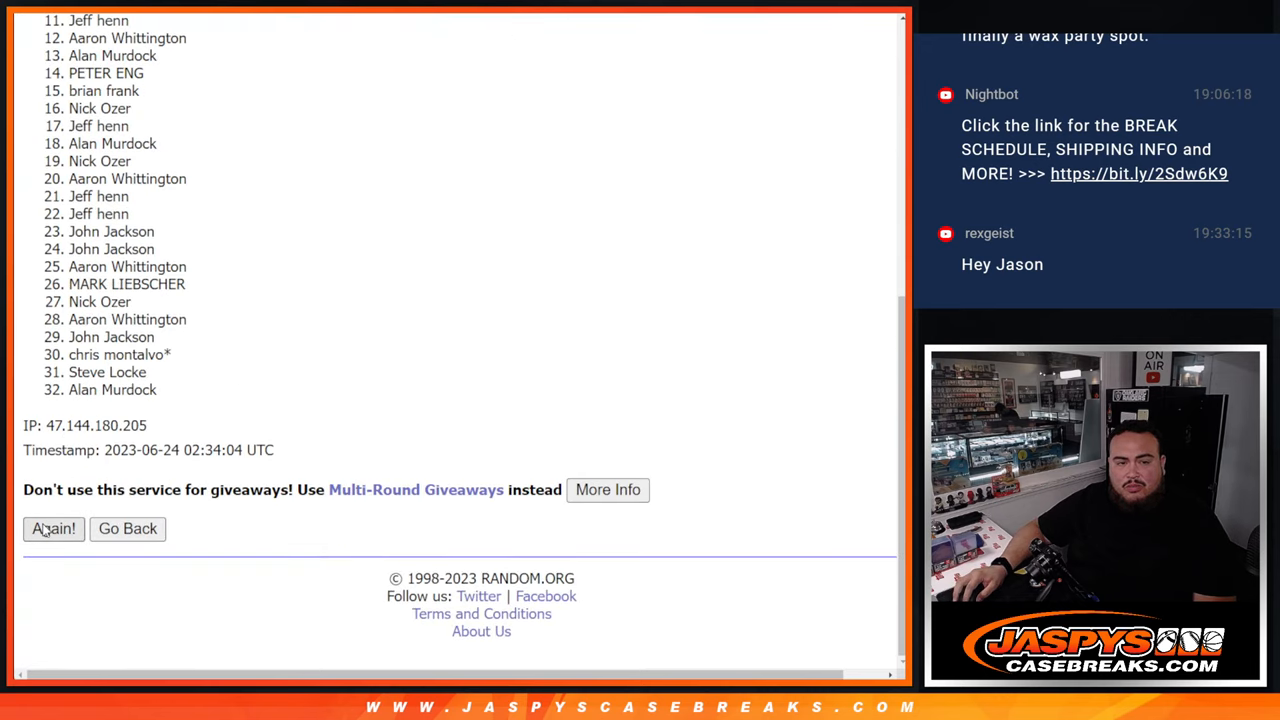
{"action": "left_click", "coordinate": [52, 528]}
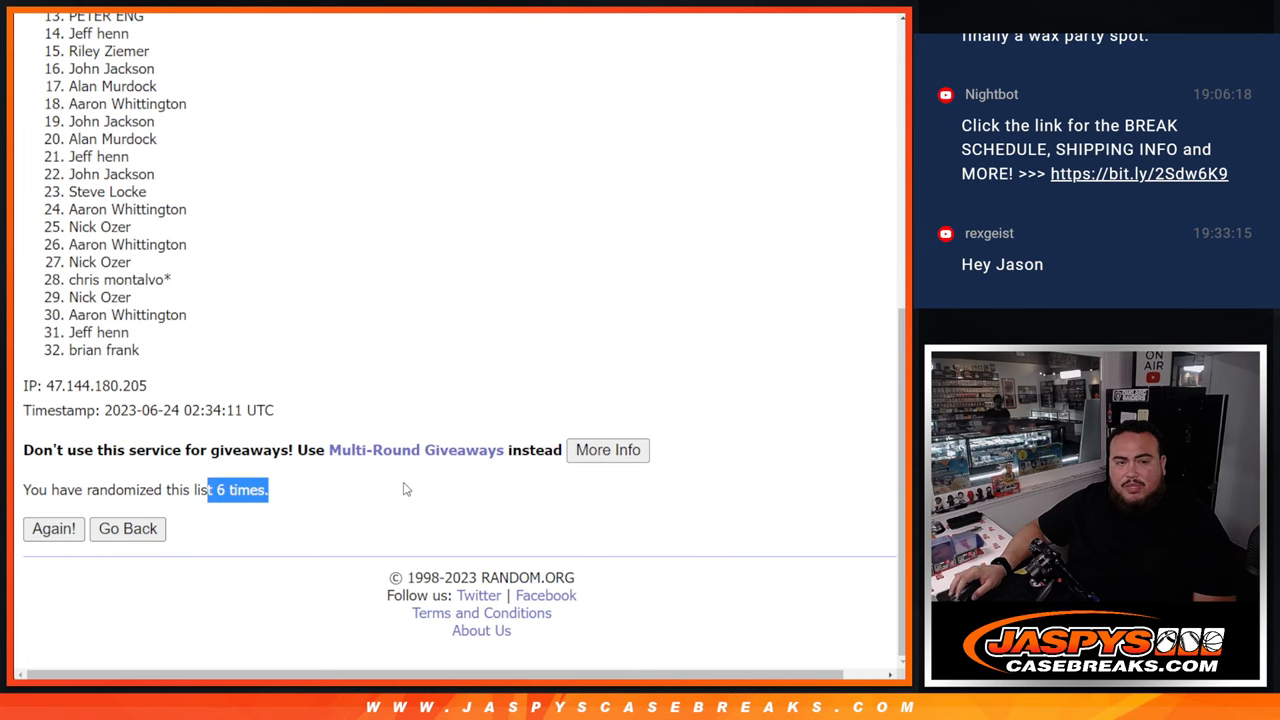
{"action": "scroll", "scroll_direction": "up", "scroll_amount": 3}
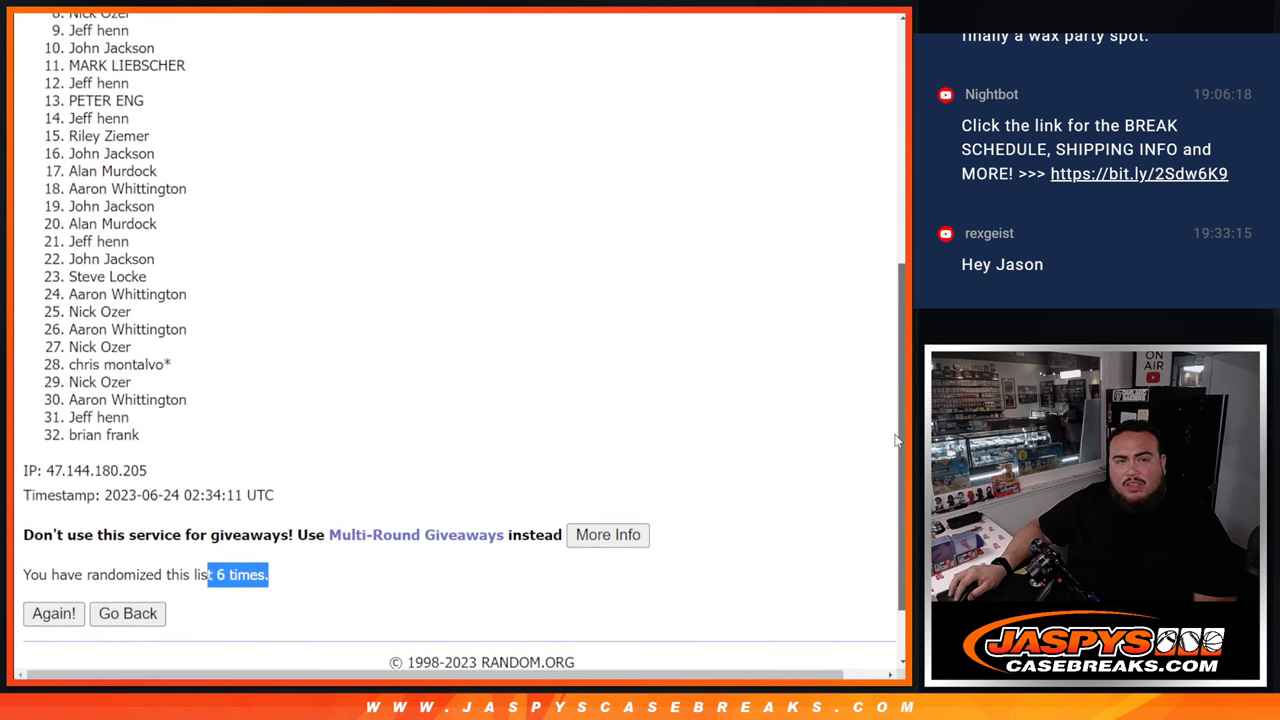
{"action": "scroll", "scroll_direction": "up", "scroll_amount": 3}
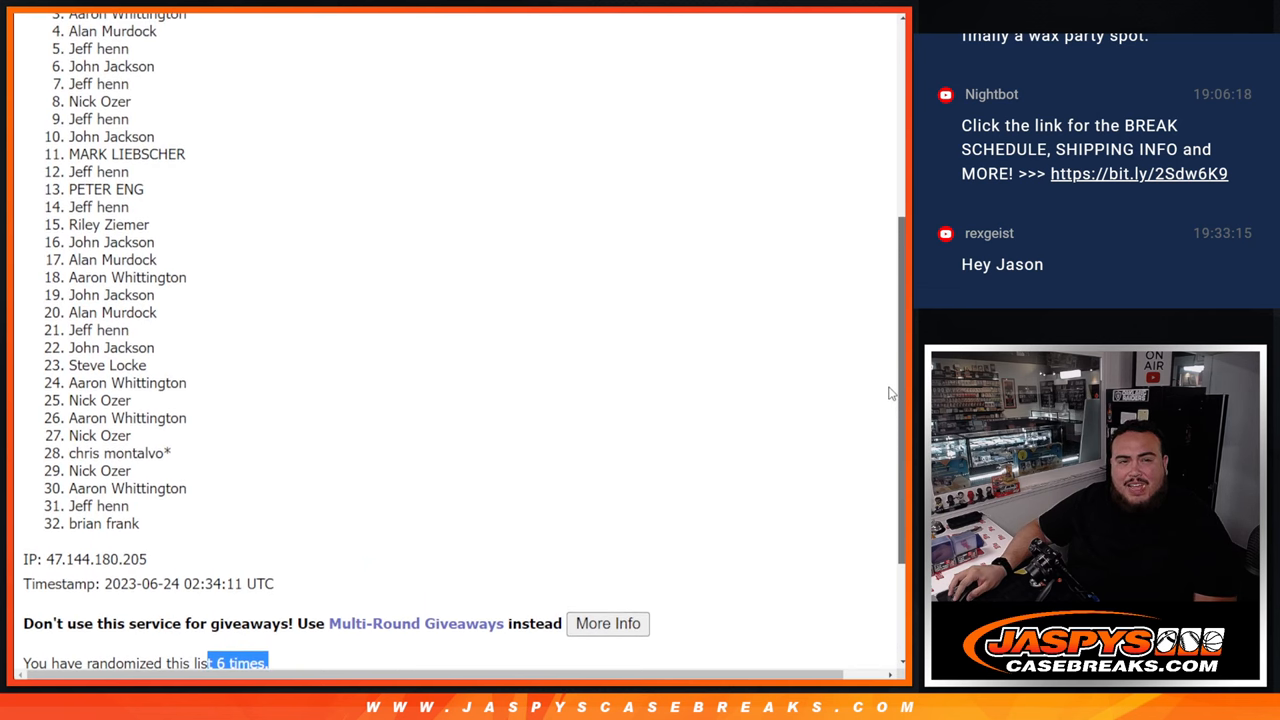
{"action": "scroll", "scroll_direction": "up", "scroll_amount": 3}
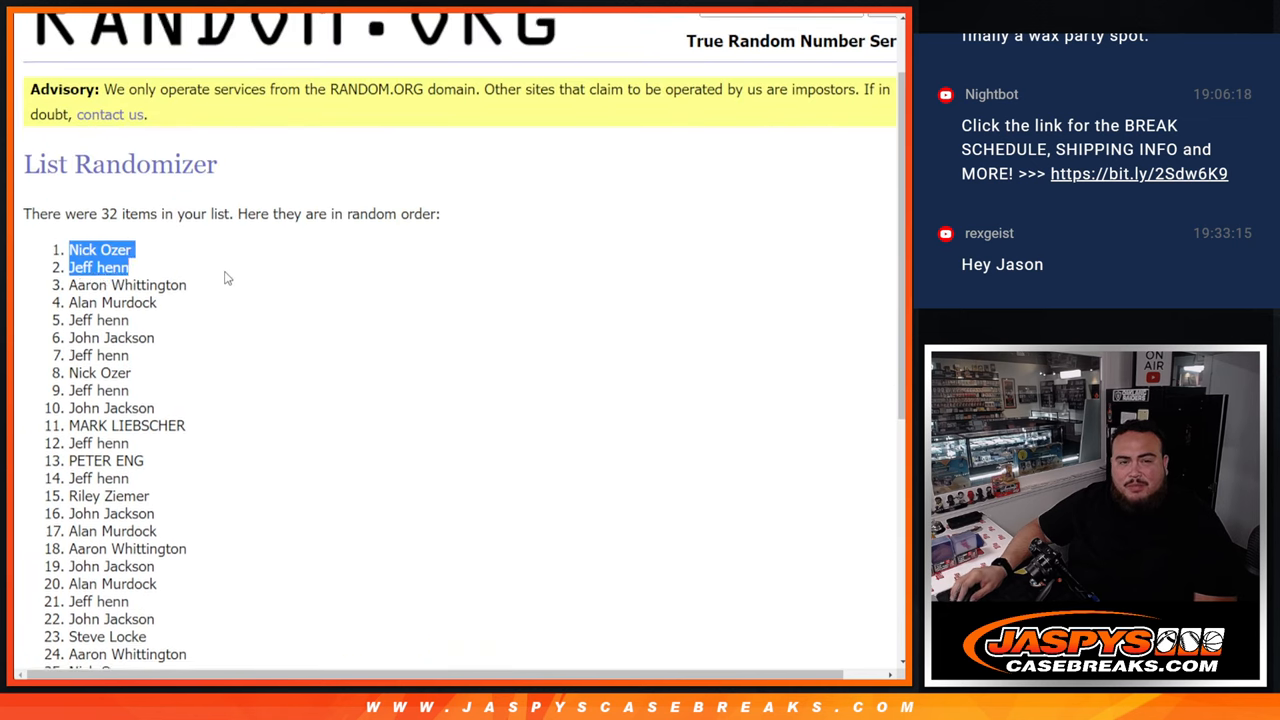
{"action": "scroll", "scroll_direction": "down", "scroll_amount": 3}
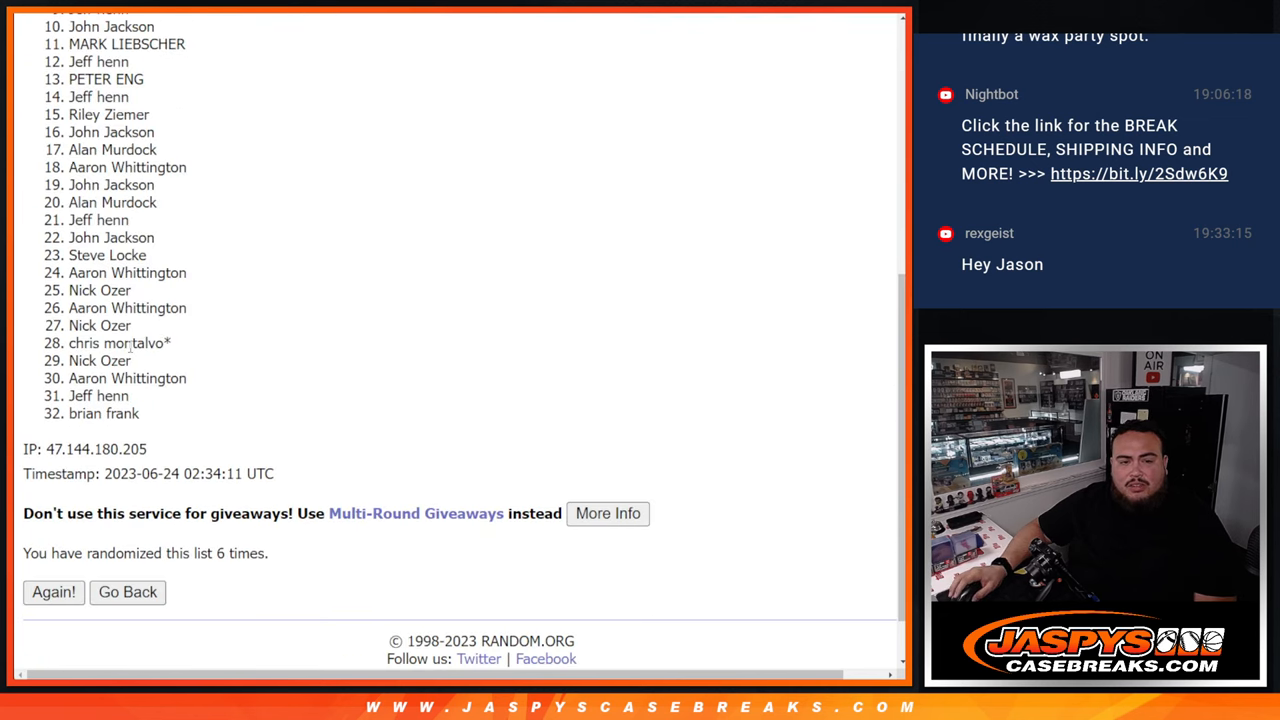